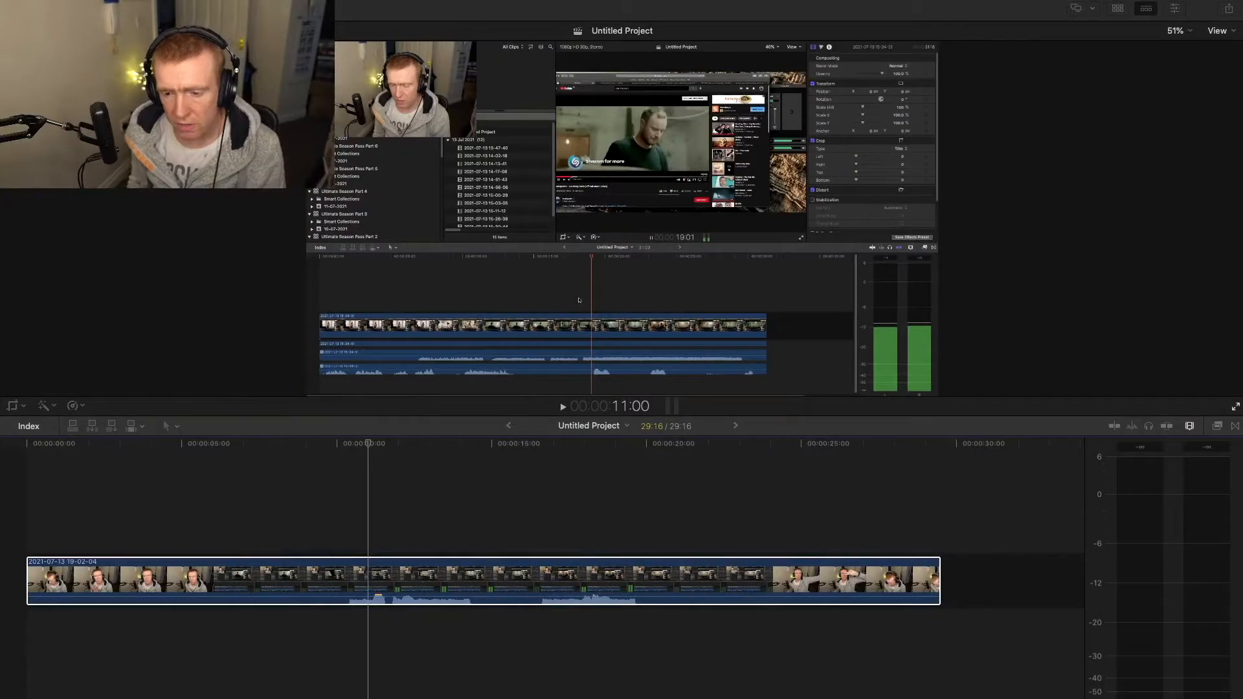
Select the timeline clip to show its Dialogue-1 and Dialogue-2 audio configuration
{"action": "left_click", "coordinate": [452, 579]}
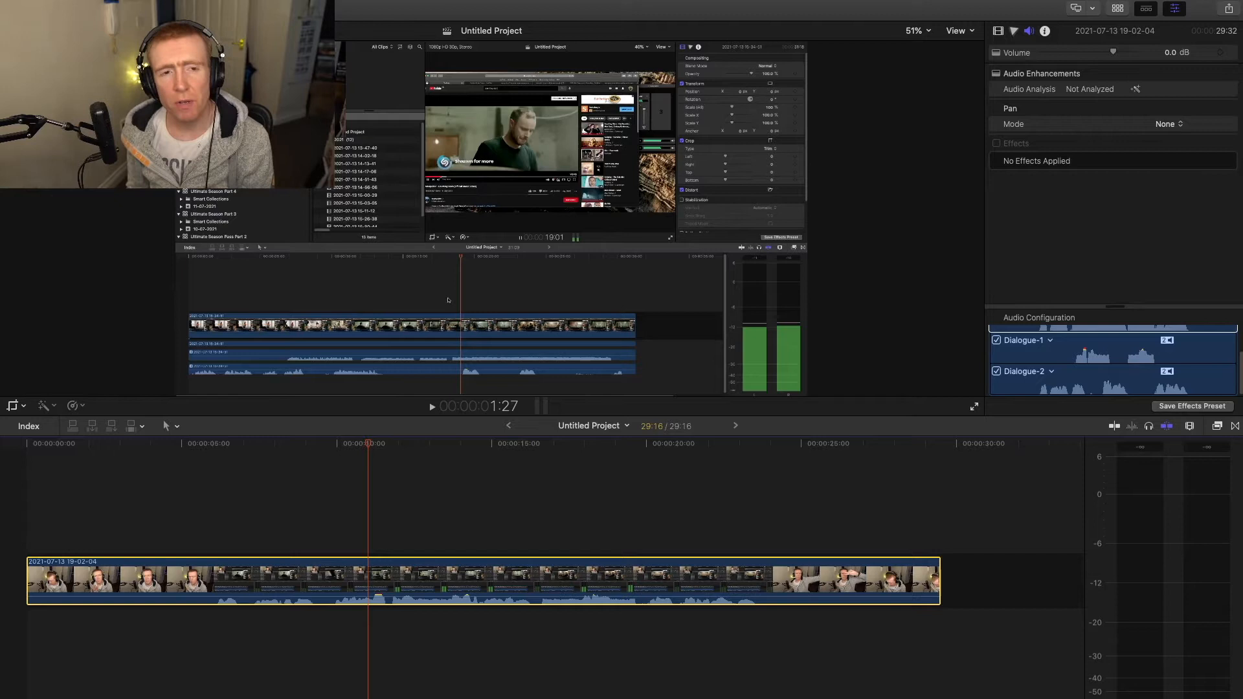
Use Clip > Expand Audio Components to give each dialogue channel its own lane
{"action": "left_click", "coordinate": [405, 16]}
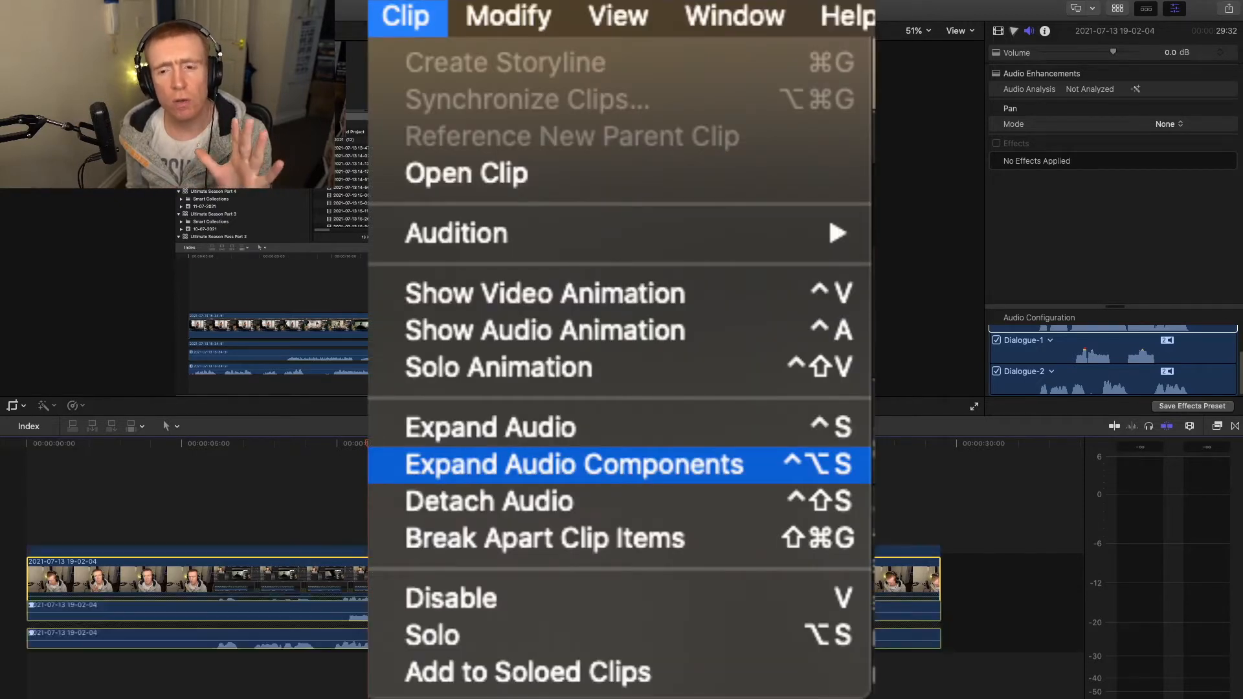
{"action": "left_click", "coordinate": [574, 465]}
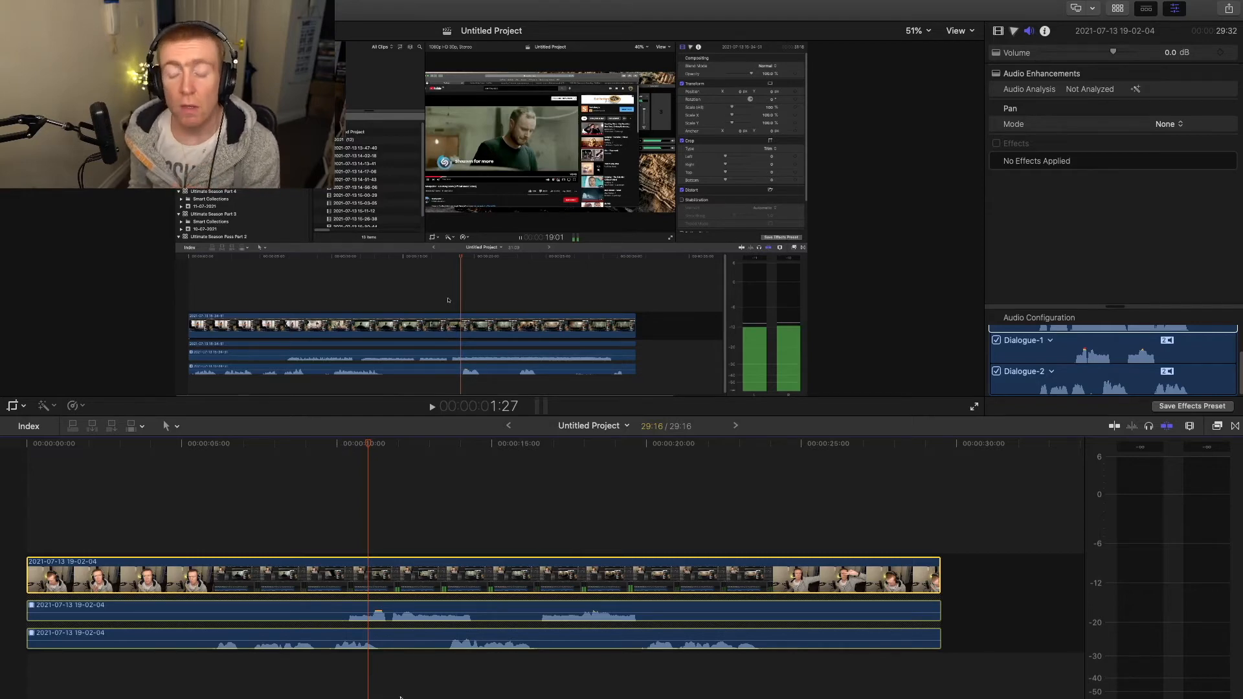
{"action": "left_click", "coordinate": [475, 639]}
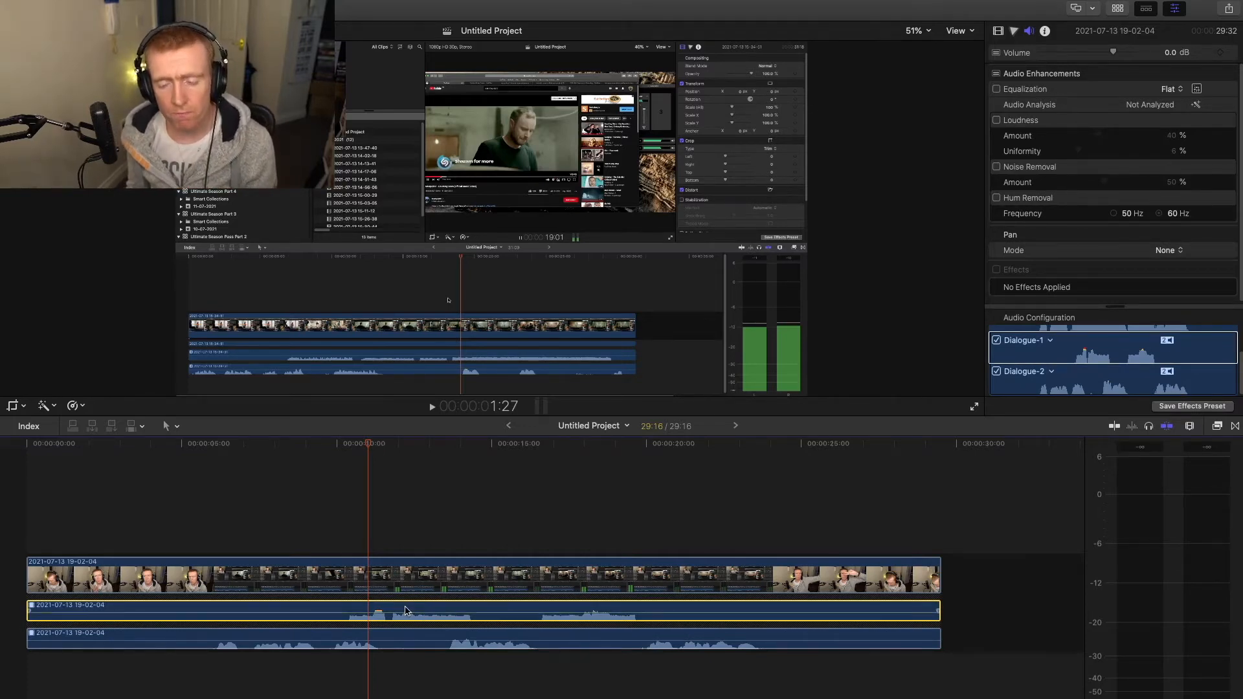
{"action": "left_click", "coordinate": [396, 638]}
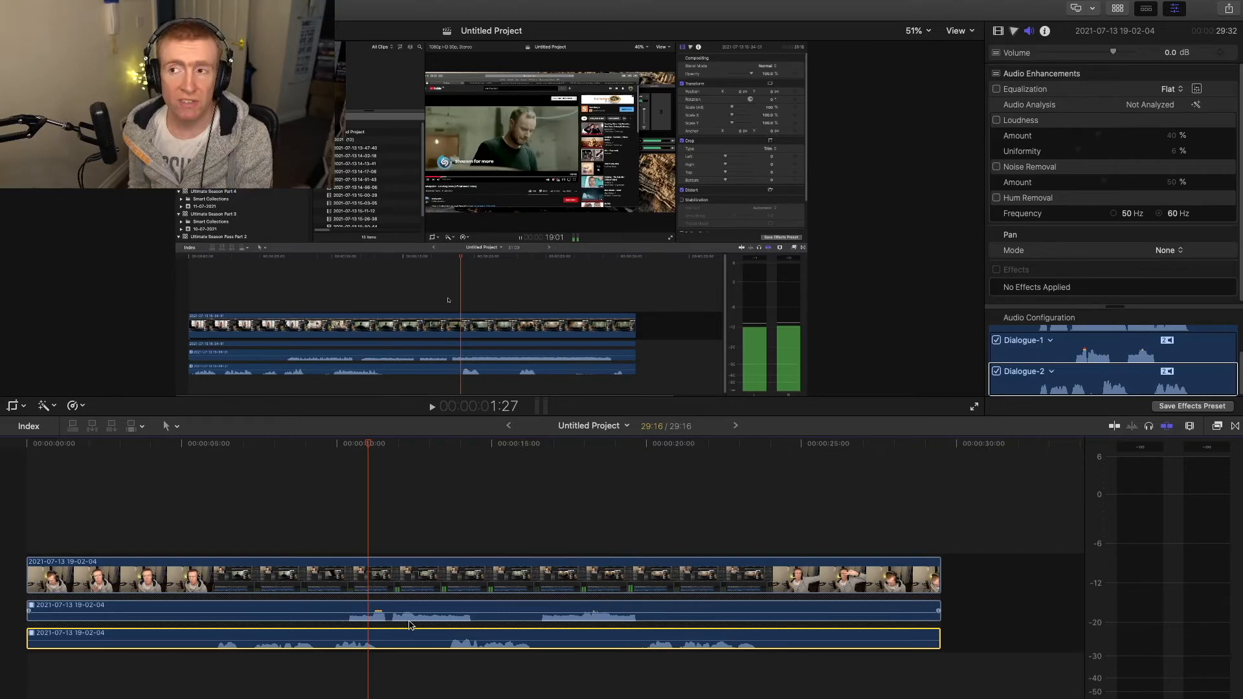
{"action": "mouse_move", "coordinate": [432, 585]}
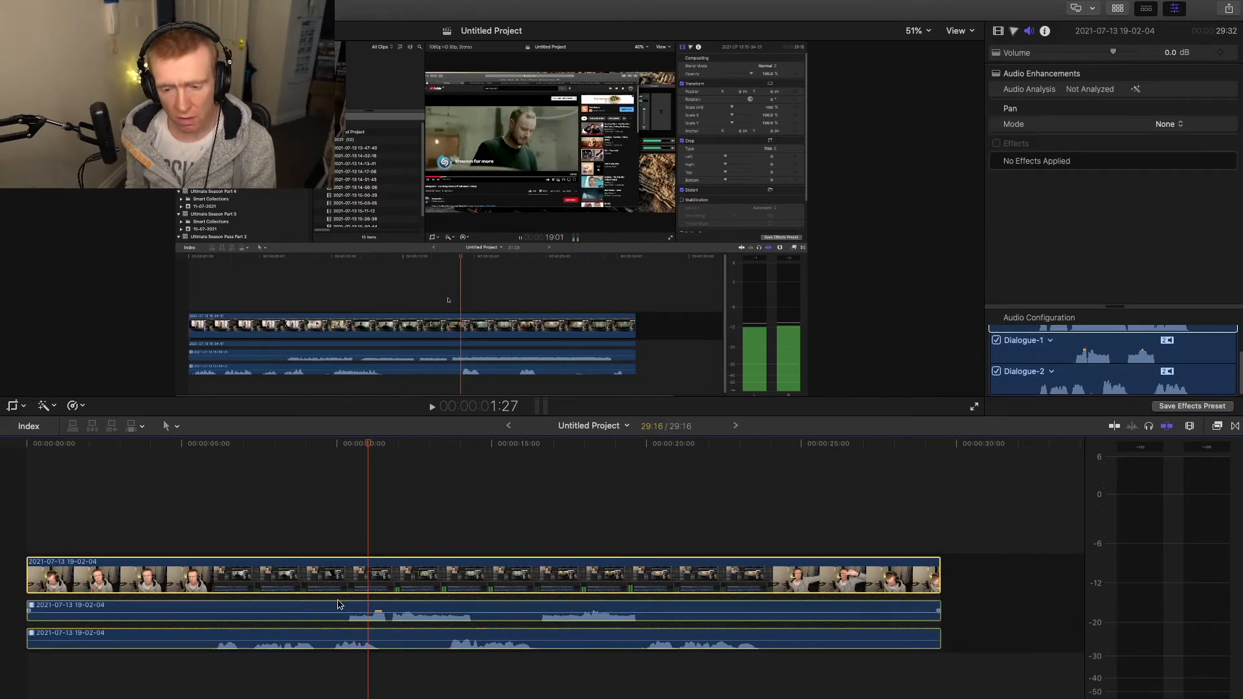
Disable the second dialogue component and boost the first component's volume to +12 dB
{"action": "left_click", "coordinate": [381, 611]}
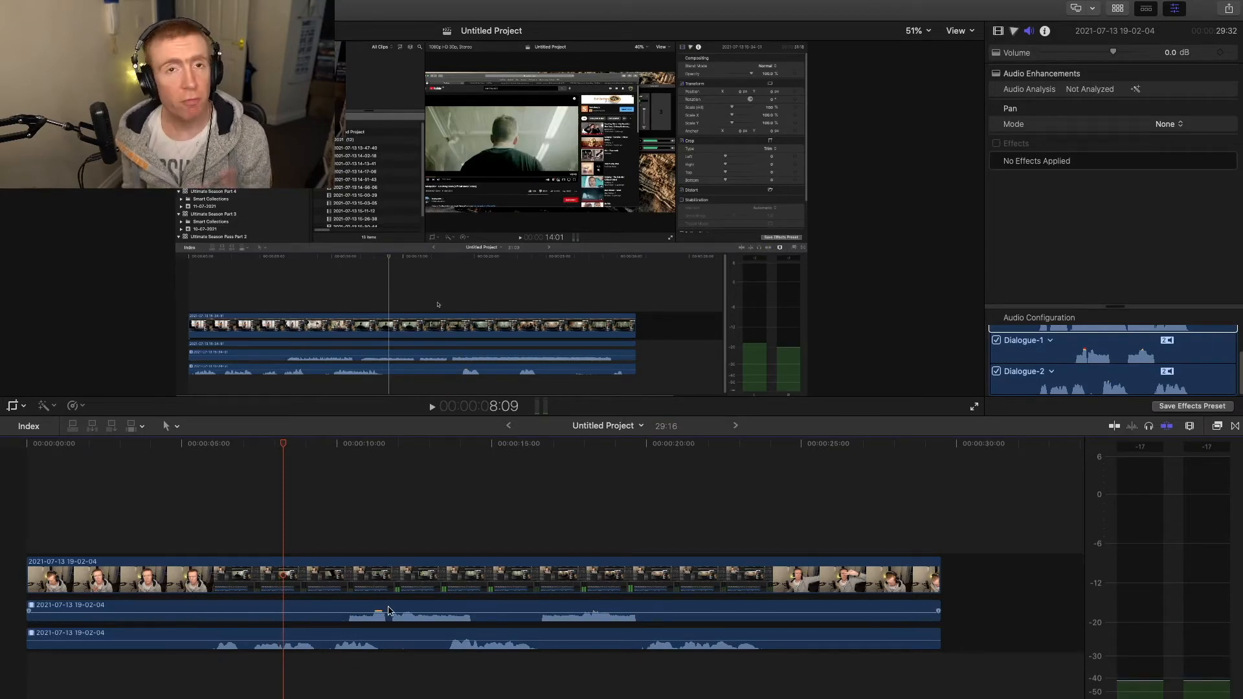
{"action": "left_click", "coordinate": [420, 614]}
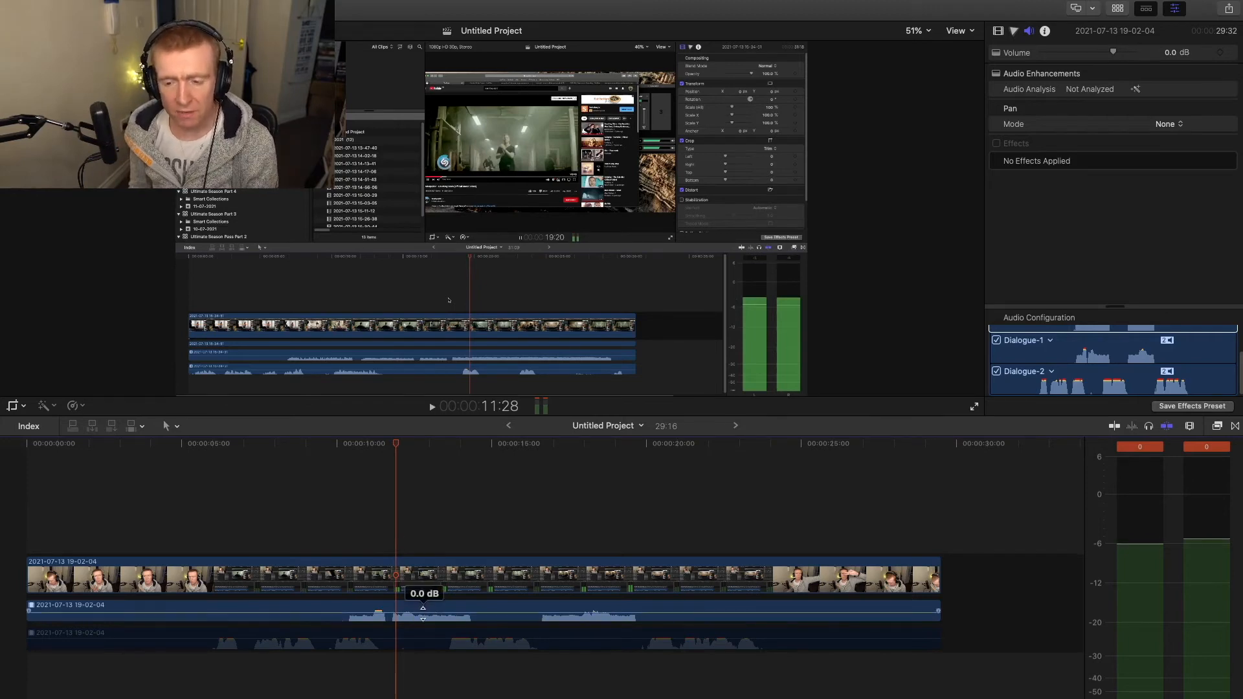
{"action": "left_click_drag", "start_coordinate": [423, 609], "coordinate": [421, 618]}
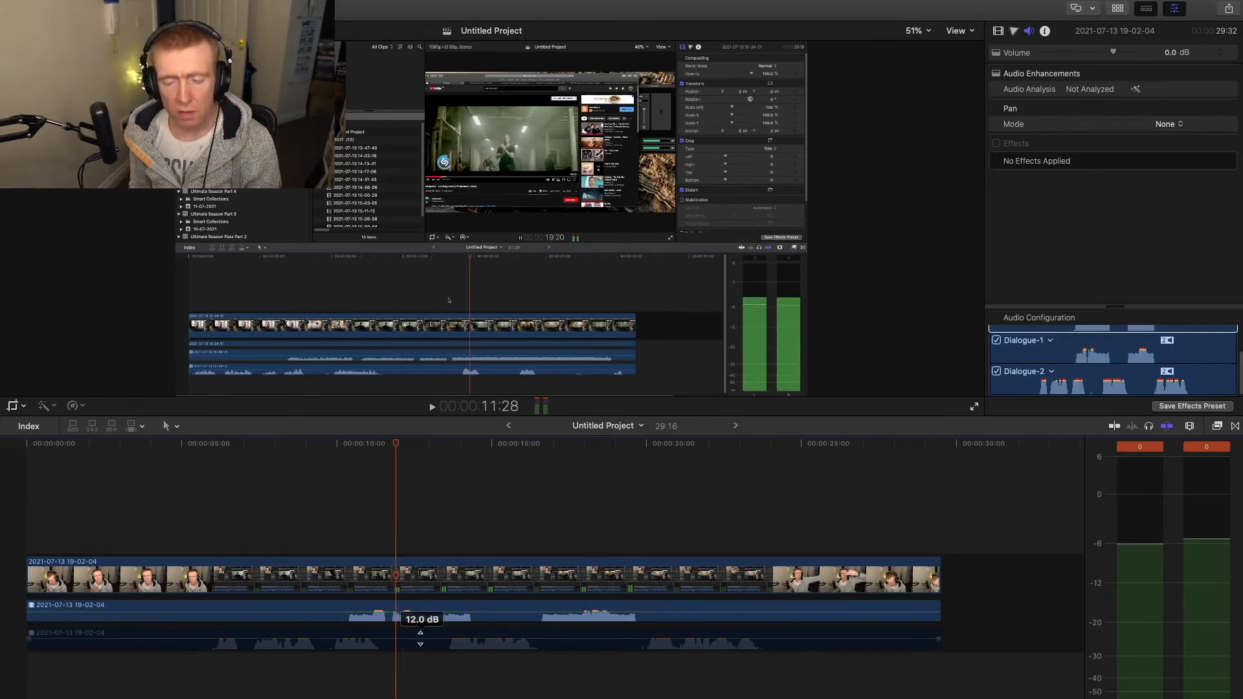